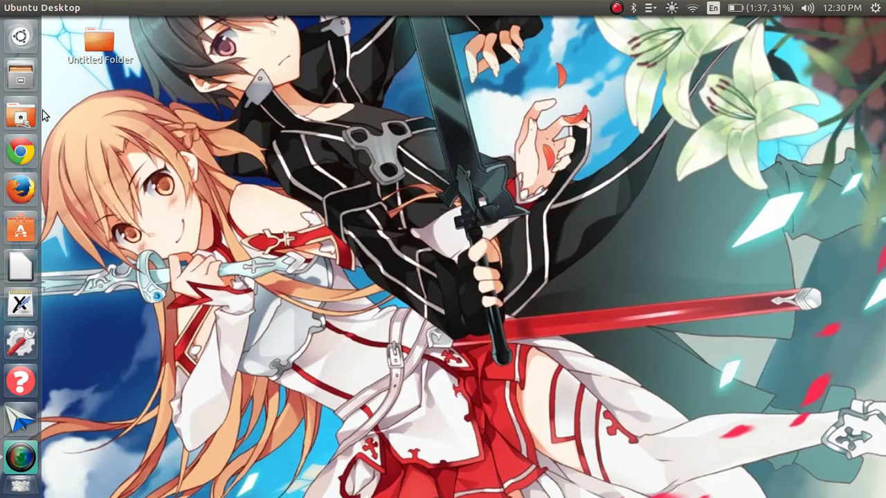
{"action": "mouse_move", "coordinate": [58, 30]}
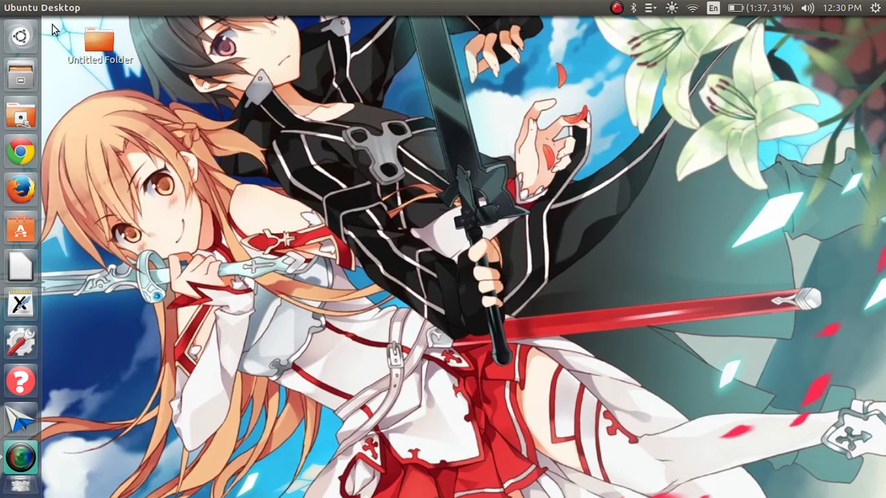
- Launch Xournal from the Dash search with 'xou' to get a blank ruled page
{"action": "left_click", "coordinate": [20, 36]}
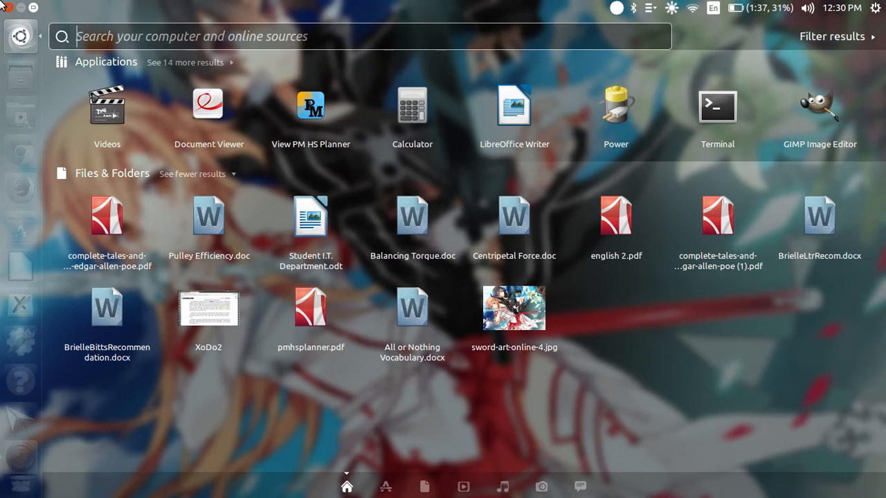
{"action": "type", "text": "xou"}
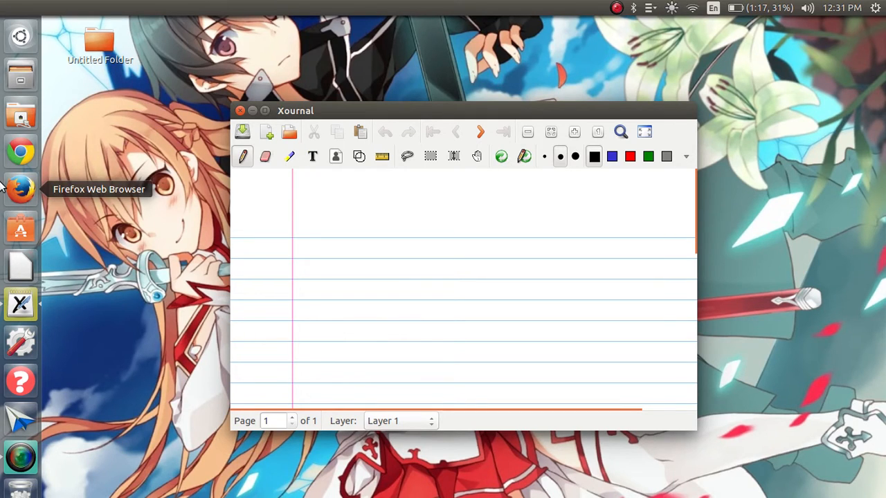
- Search the Open dialog for the Poe PDF by the name 'complete tales'
{"action": "left_click", "coordinate": [238, 191]}
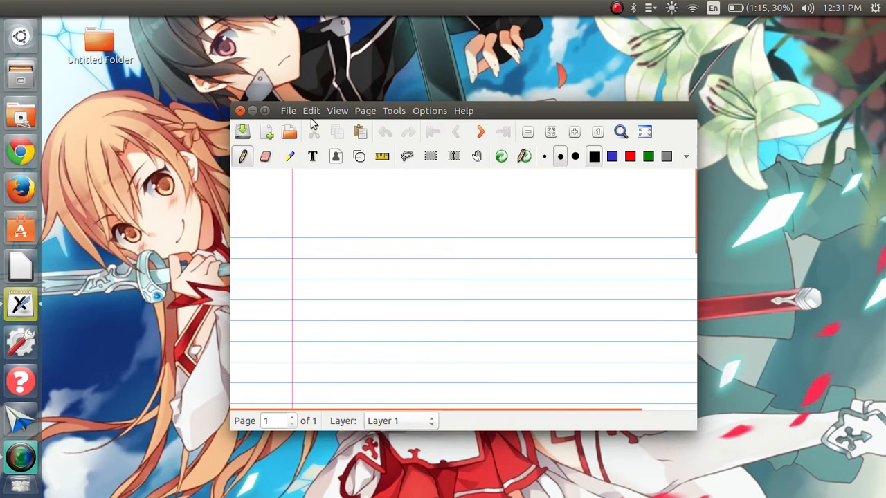
{"action": "left_click", "coordinate": [289, 132]}
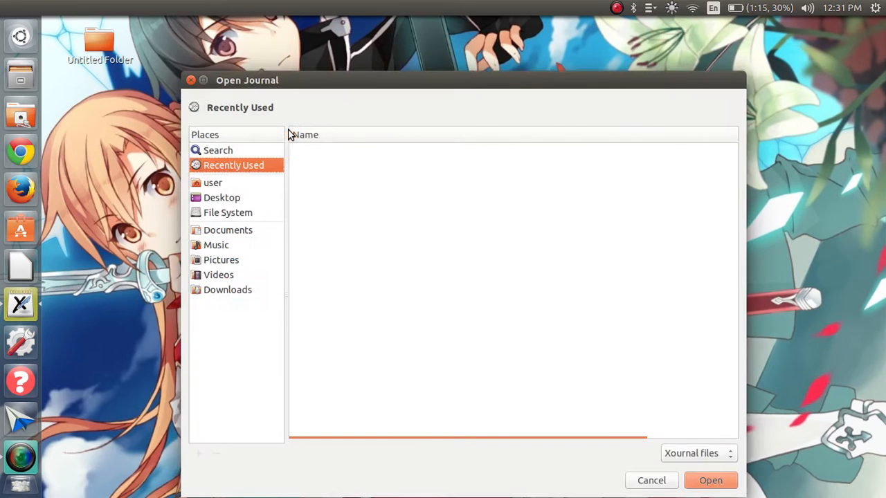
{"action": "left_click", "coordinate": [217, 150]}
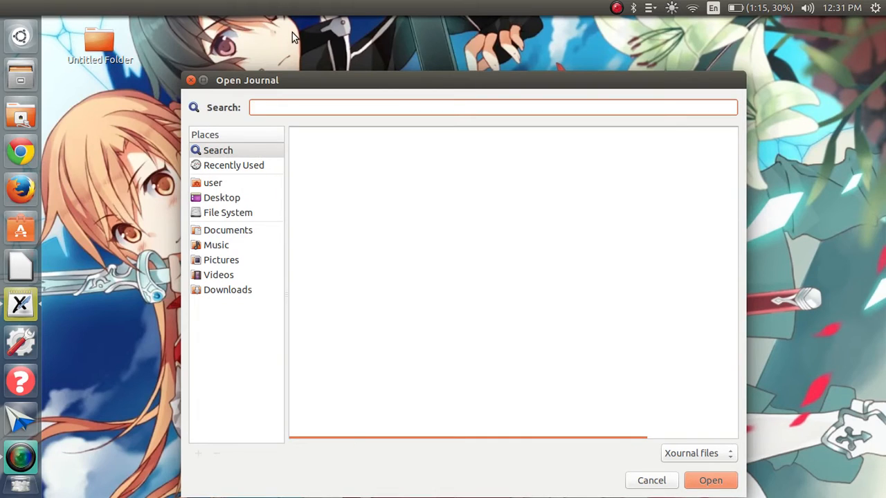
{"action": "type", "text": "c"}
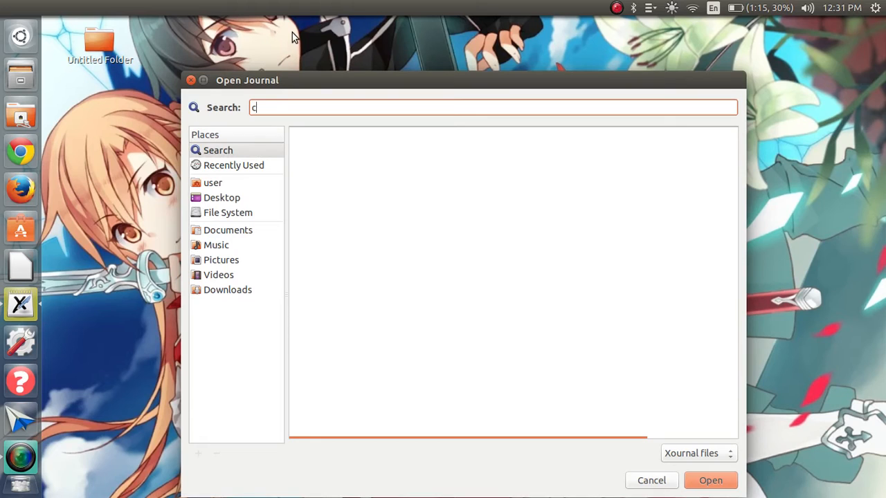
{"action": "type", "text": "ompleteb"}
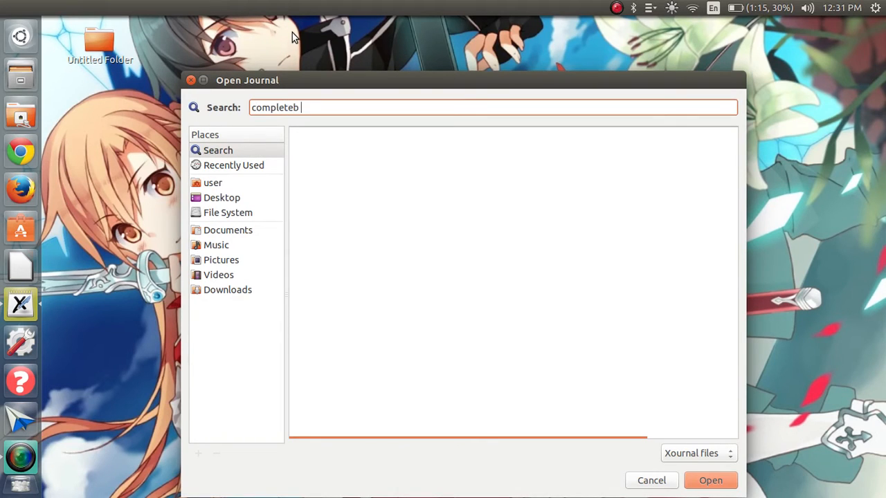
{"action": "key", "text": "BackSpace"}
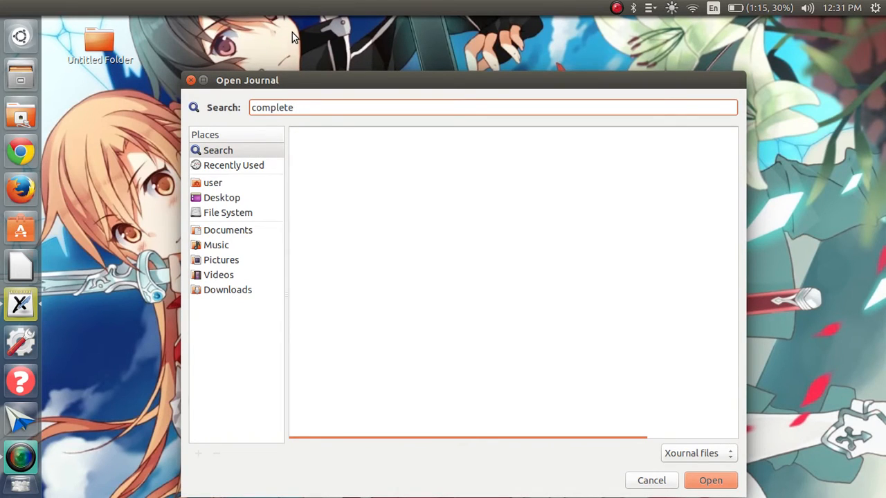
{"action": "type", "text": "tal"}
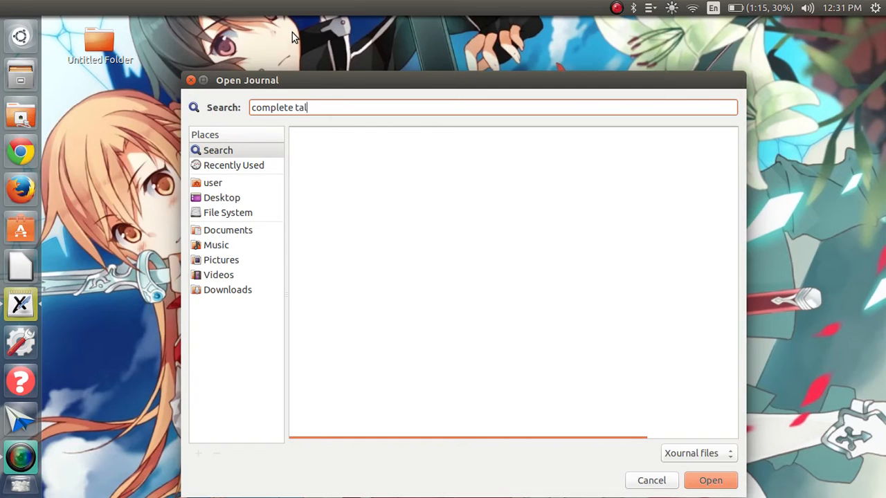
{"action": "type", "text": "es"}
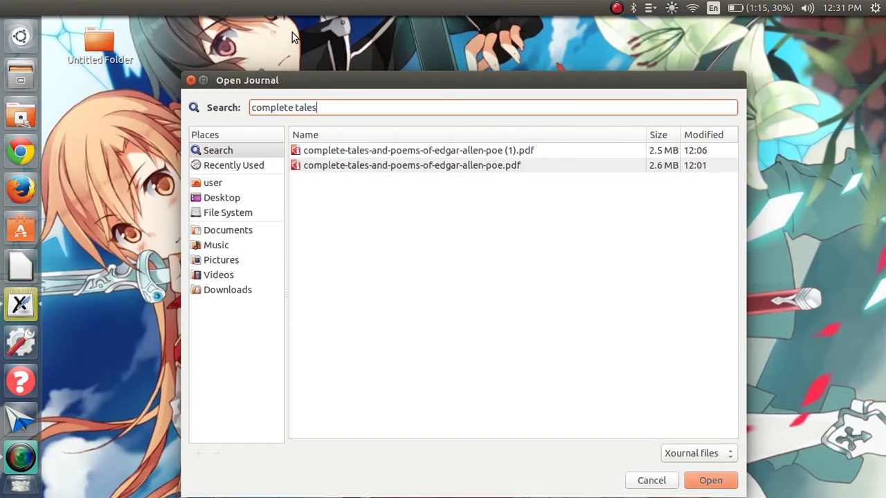
- Load the Poe Complete Tales and Poems PDF and maximise the Xournal window
{"action": "left_click", "coordinate": [413, 166]}
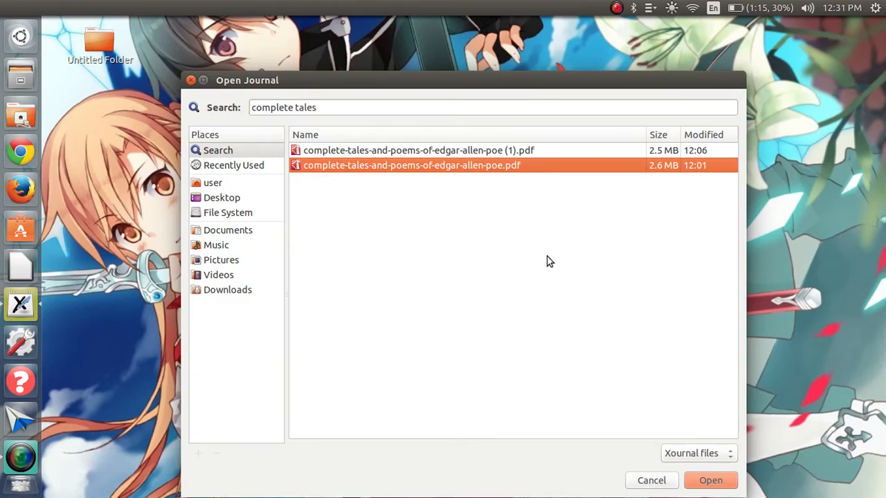
{"action": "left_click", "coordinate": [711, 480]}
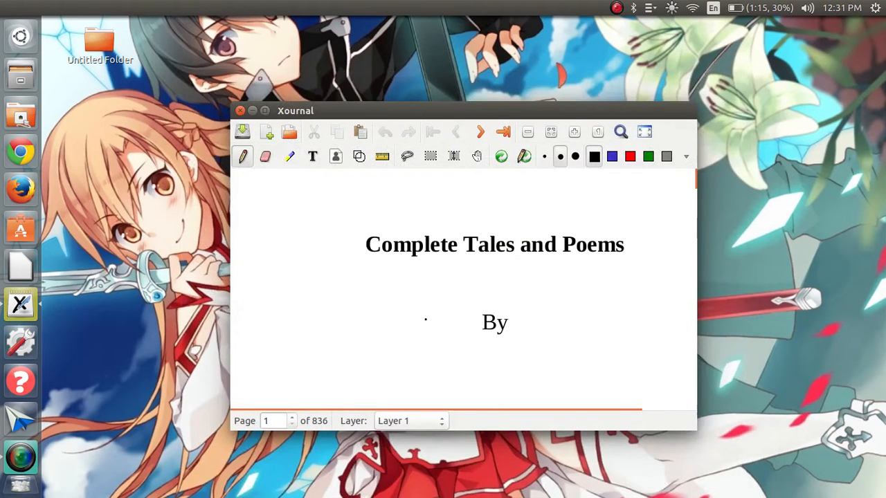
{"action": "left_click", "coordinate": [296, 111]}
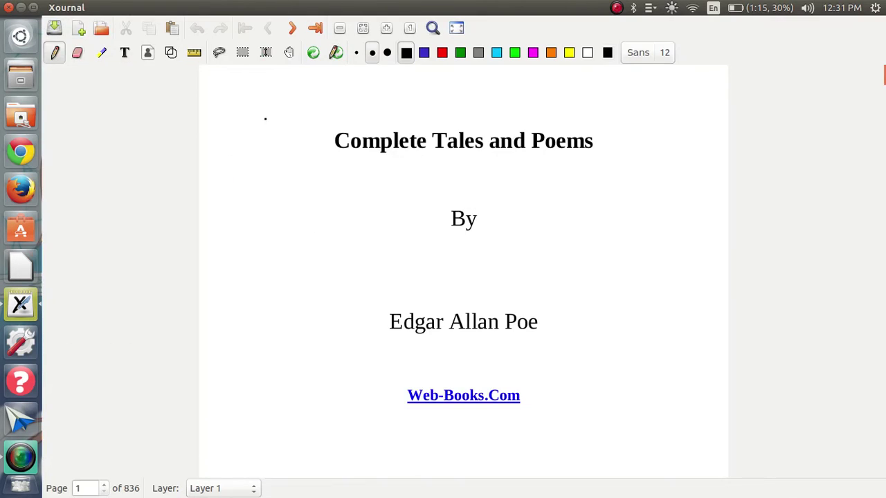
- Go to page 2, the Short Tales contents, and cancel the Pick a Font dialog unchanged
{"action": "left_click", "coordinate": [294, 28]}
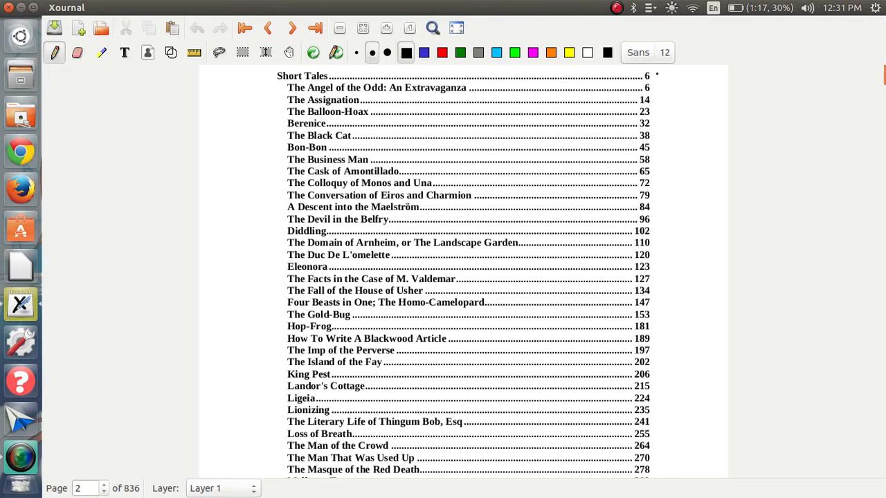
{"action": "left_click", "coordinate": [639, 53]}
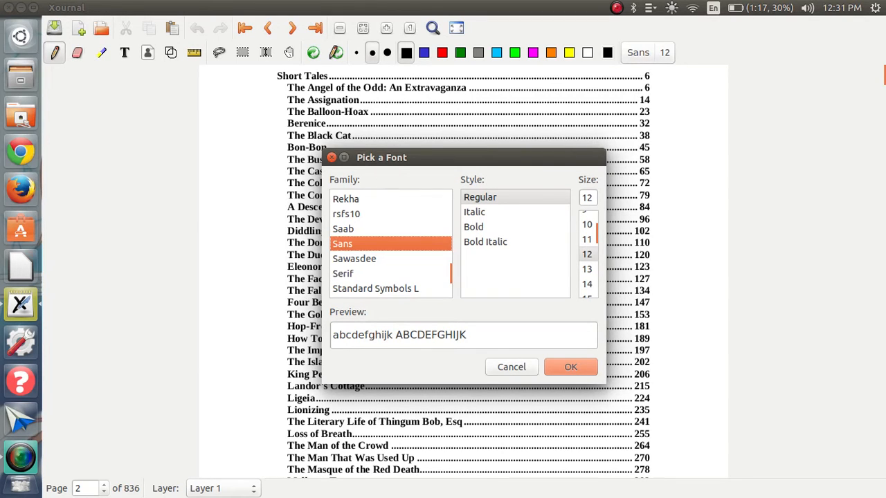
{"action": "left_click", "coordinate": [571, 367]}
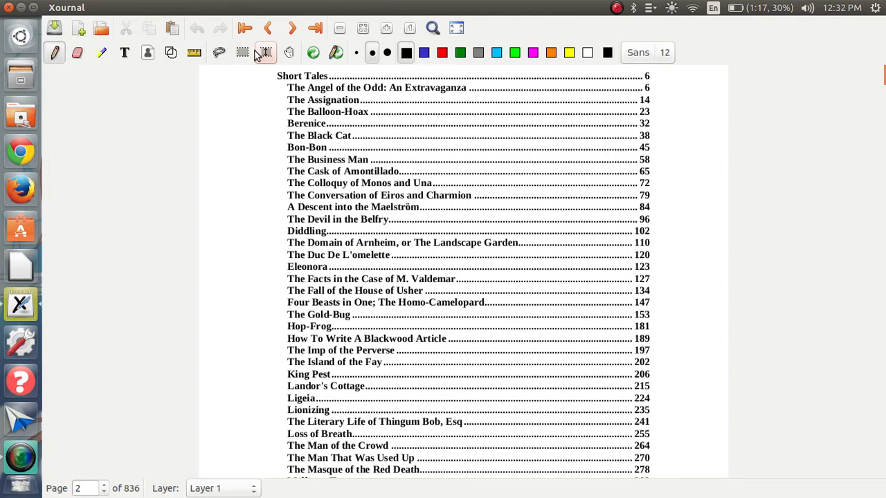
{"action": "mouse_move", "coordinate": [265, 52]}
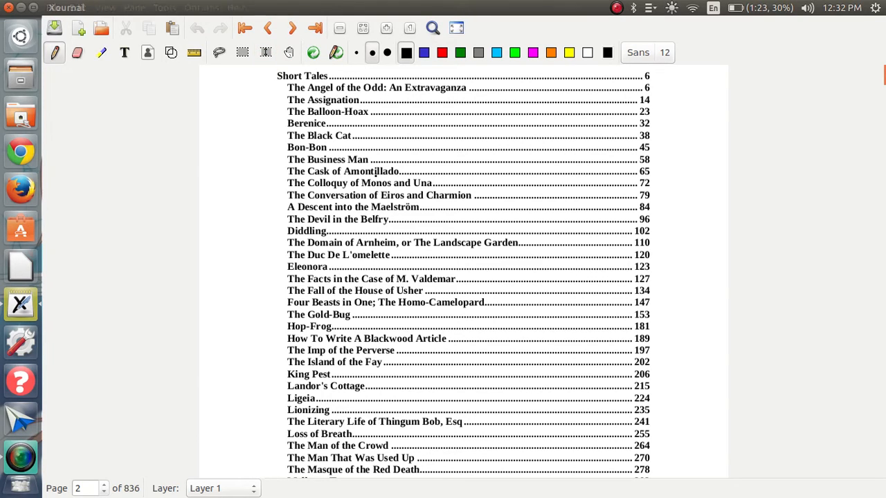
- Underline The Angel of the Odd in dark pen, then switch to light blue and another thickness
{"action": "left_click", "coordinate": [429, 52]}
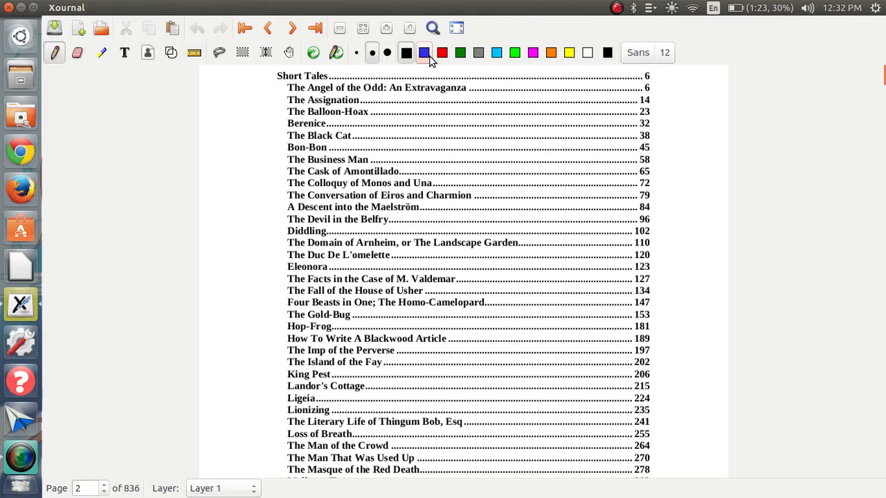
{"action": "left_click", "coordinate": [402, 52]}
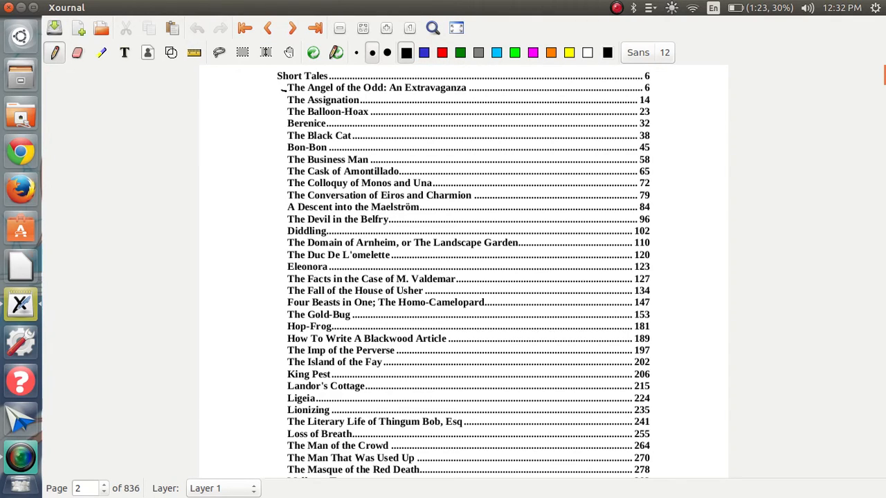
{"action": "left_click_drag", "start_coordinate": [288, 91], "coordinate": [351, 91]}
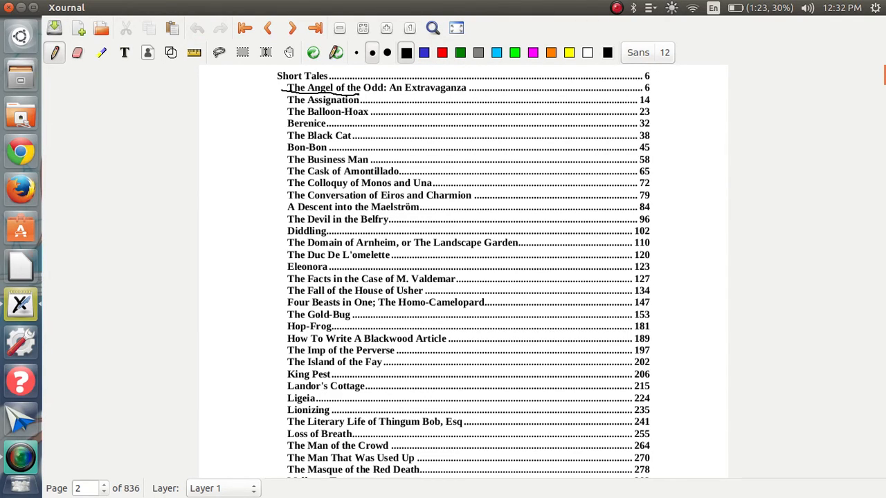
{"action": "left_click", "coordinate": [495, 53]}
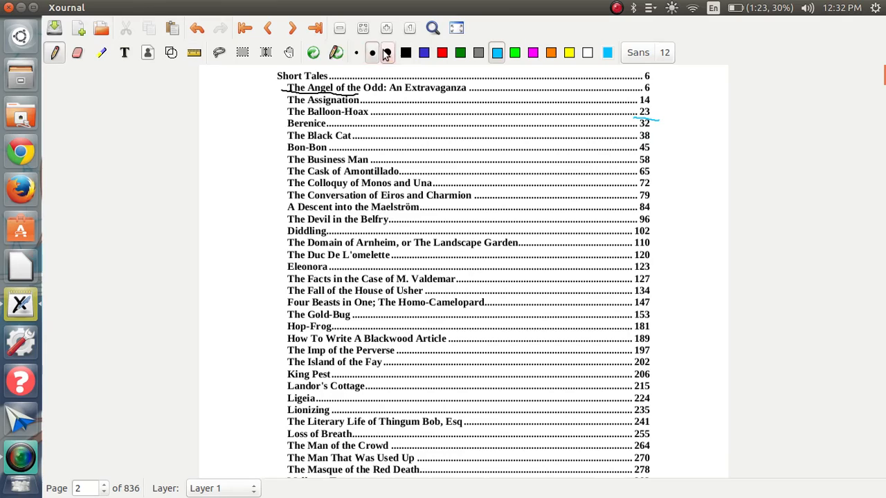
{"action": "left_click", "coordinate": [387, 53]}
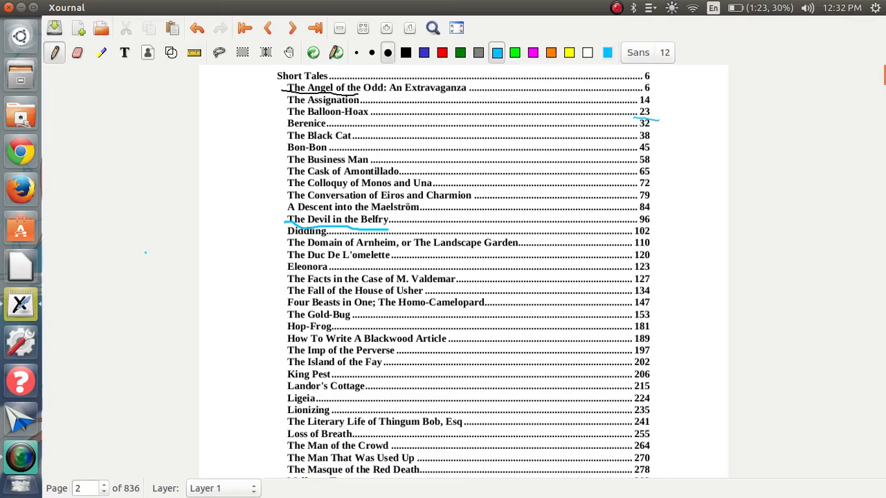
- Highlight a contents title, then M. Valdemar and The Fall of the House of Usher in light blue
{"action": "left_click", "coordinate": [99, 52]}
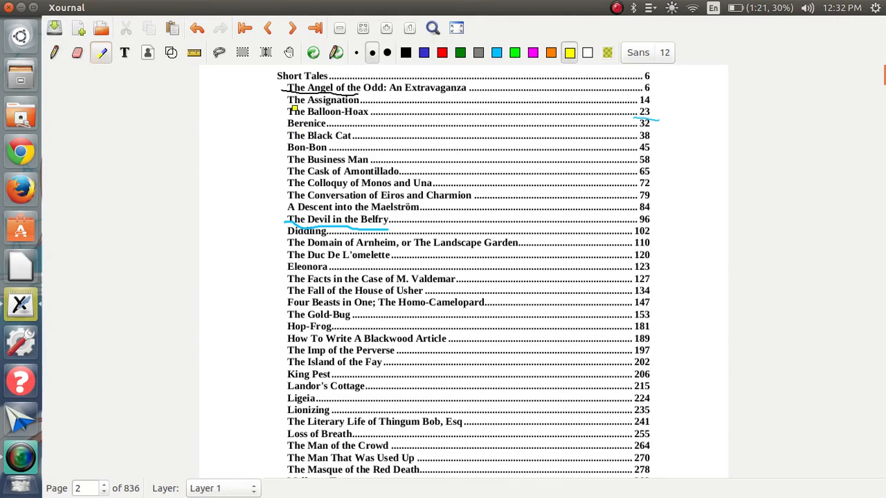
{"action": "left_click_drag", "start_coordinate": [288, 114], "coordinate": [377, 114]}
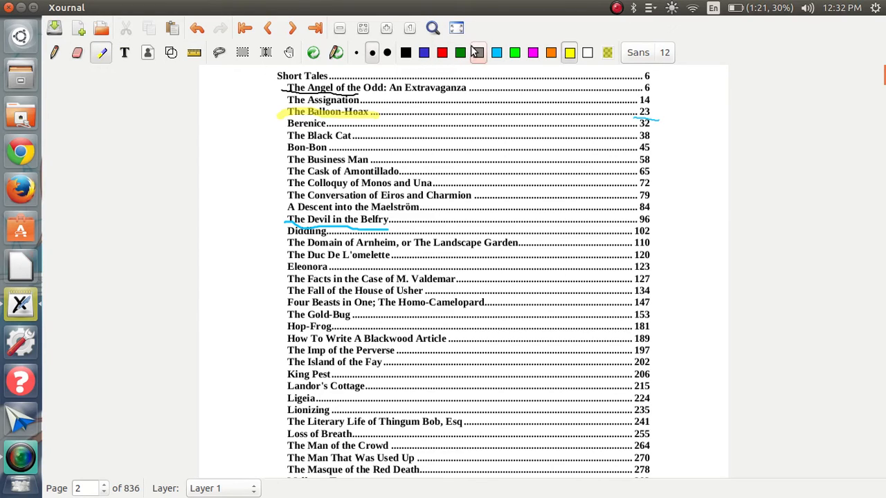
{"action": "left_click", "coordinate": [496, 52]}
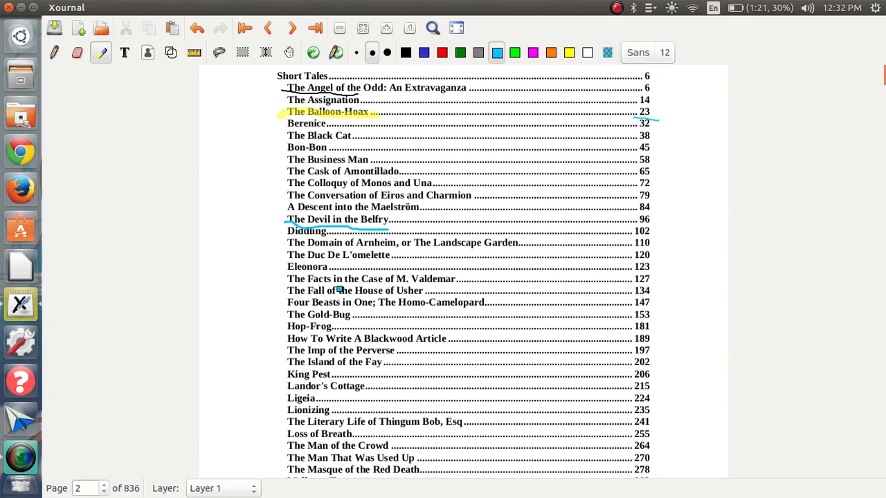
{"action": "left_click_drag", "start_coordinate": [288, 291], "coordinate": [360, 291]}
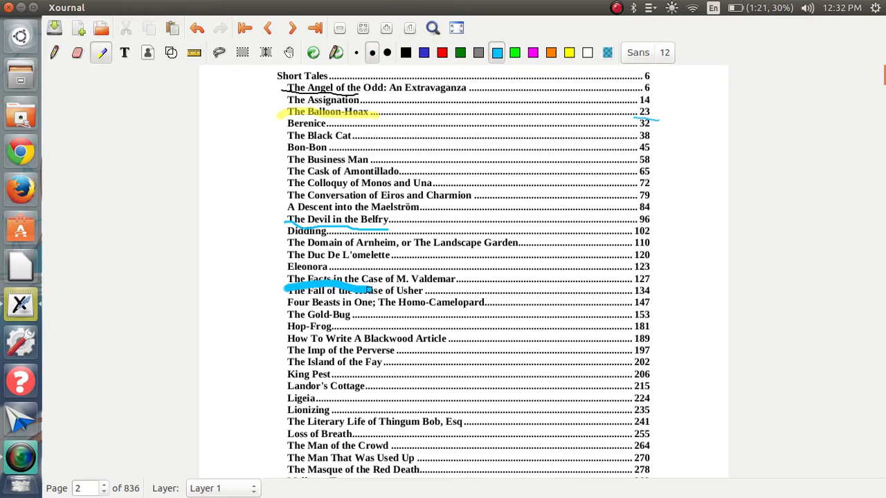
{"action": "left_click_drag", "start_coordinate": [287, 291], "coordinate": [422, 291]}
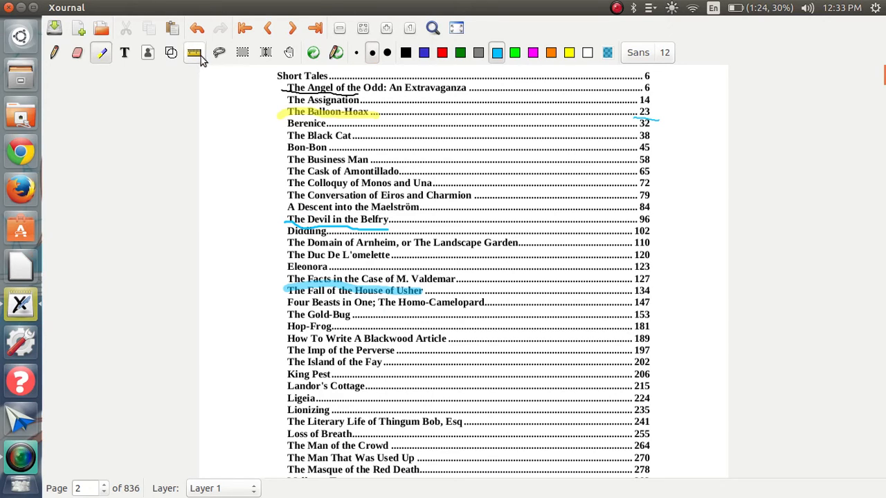
{"action": "mouse_move", "coordinate": [201, 61]}
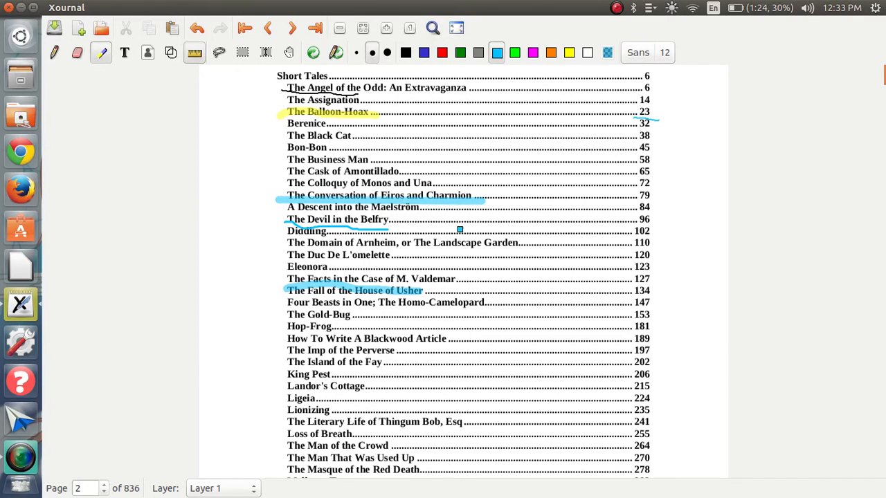
{"action": "mouse_move", "coordinate": [233, 186]}
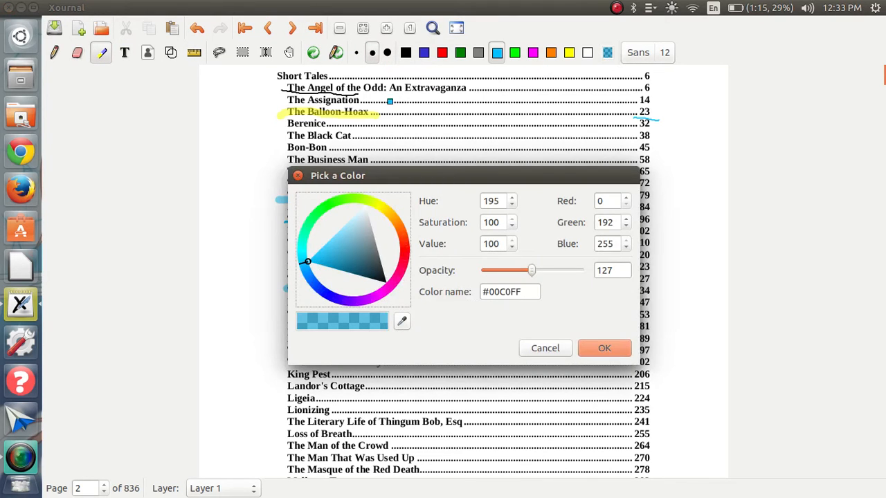
{"action": "mouse_move", "coordinate": [387, 269]}
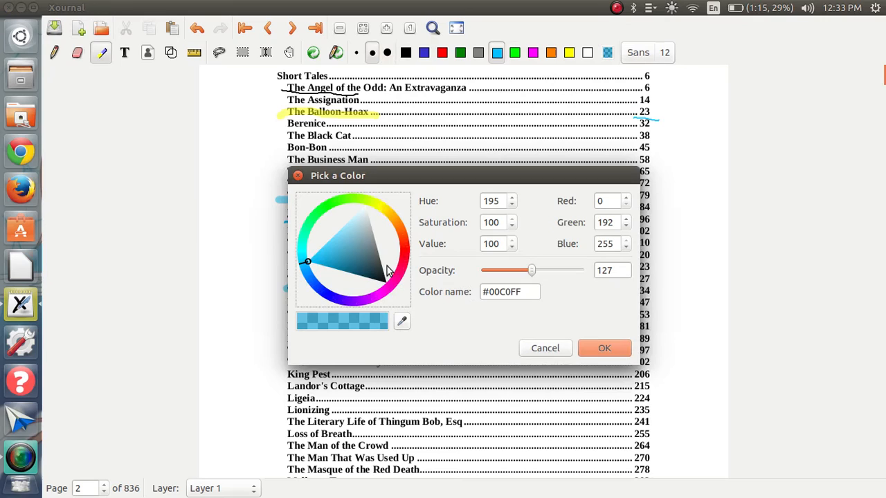
- Confirm the custom colour, highlight The Cask of Amontillado in purple and underline The Black Cat in blue
{"action": "left_click", "coordinate": [603, 349]}
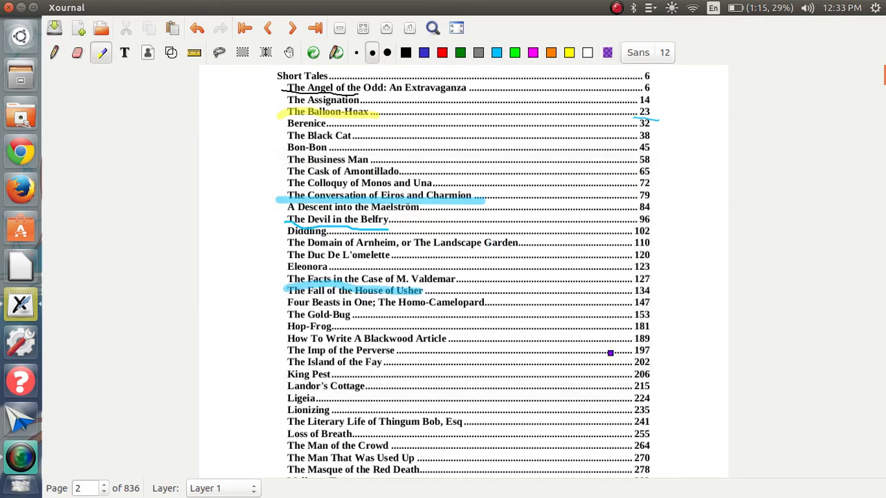
{"action": "left_click_drag", "start_coordinate": [288, 171], "coordinate": [367, 172]}
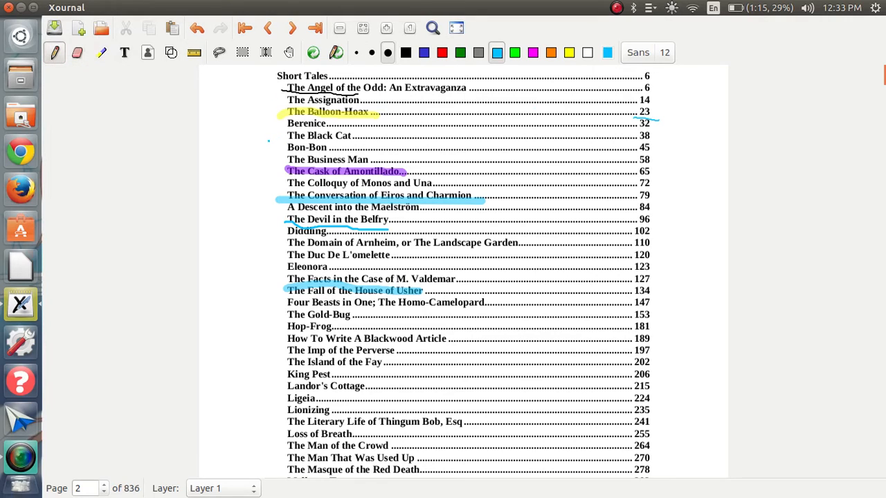
{"action": "left_click_drag", "start_coordinate": [288, 142], "coordinate": [381, 143]}
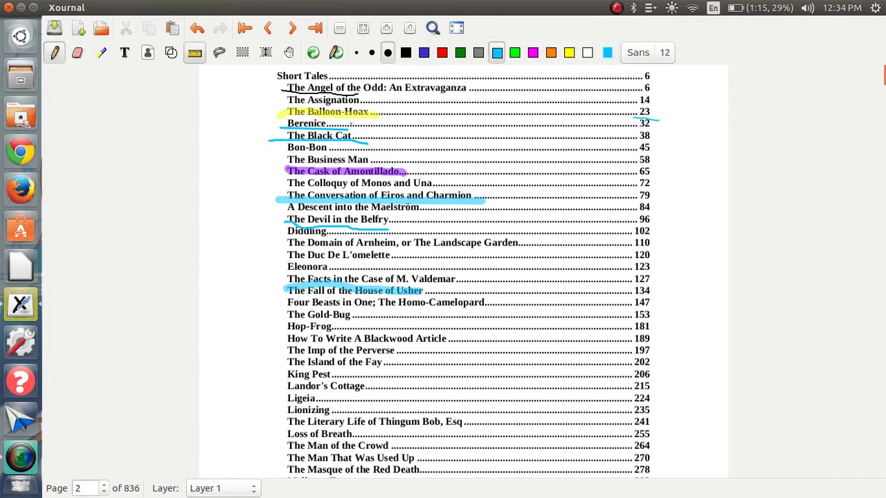
- Sketch a blue downward arrow with the pen in the left margin beside the upper entries
{"action": "left_click", "coordinate": [77, 52]}
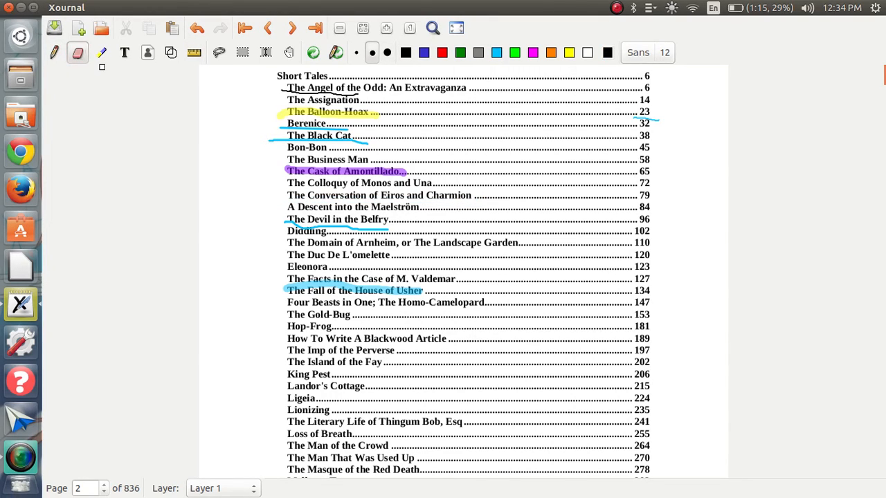
{"action": "left_click", "coordinate": [125, 53]}
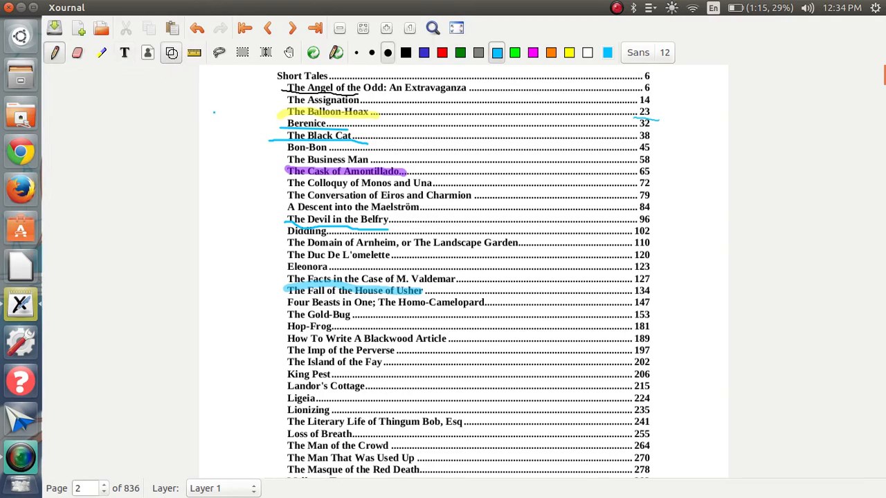
{"action": "left_click_drag", "start_coordinate": [219, 111], "coordinate": [235, 204]}
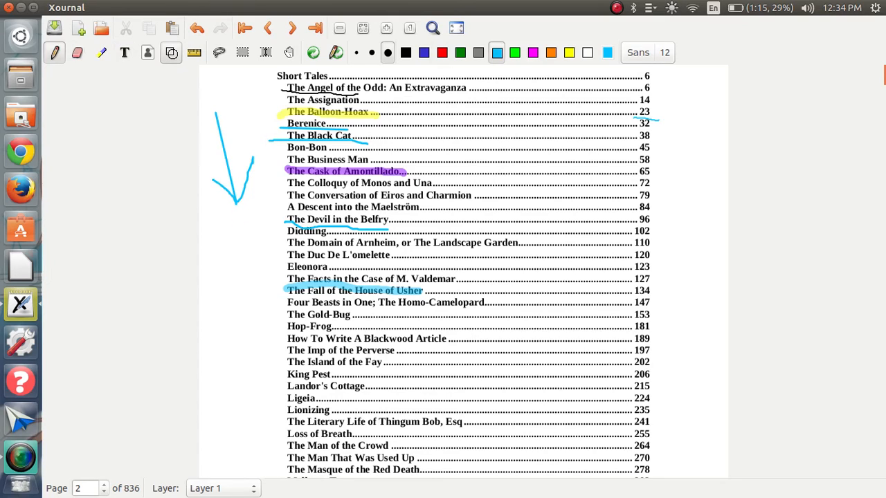
{"action": "mouse_move", "coordinate": [7, 8]}
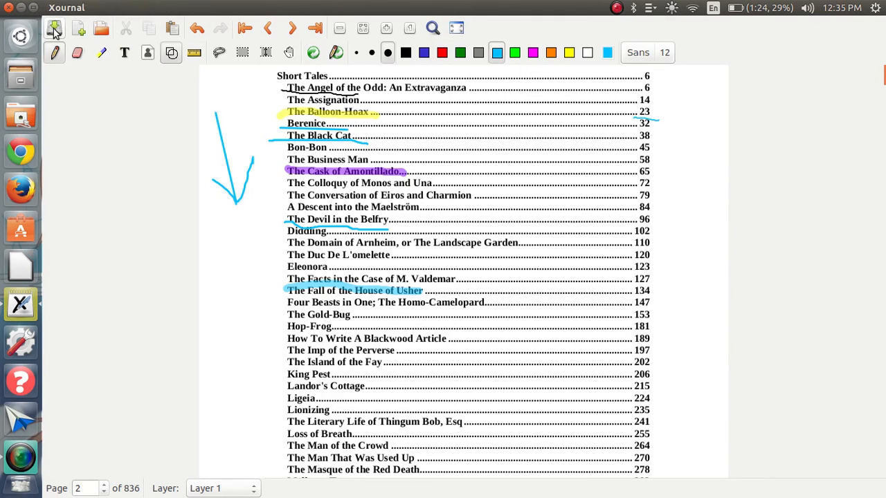
{"action": "mouse_move", "coordinate": [54, 28]}
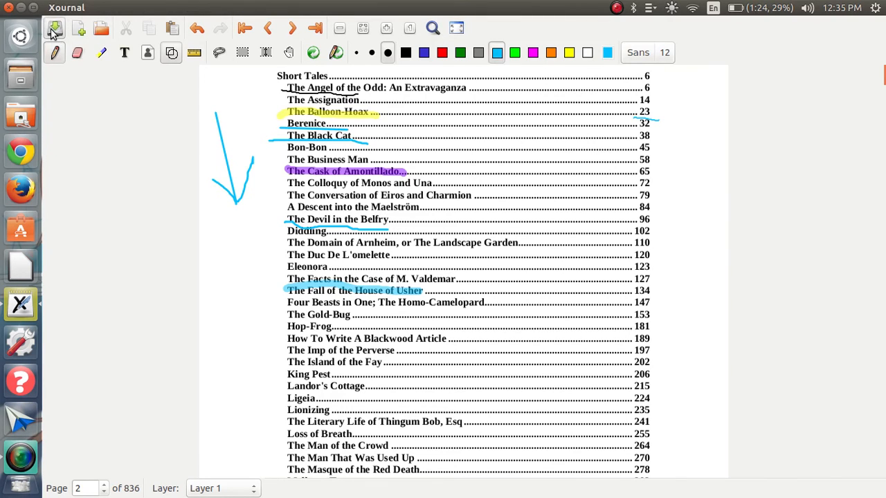
- Save the annotated journal under the new name english 2.xoj
{"action": "left_click", "coordinate": [55, 28]}
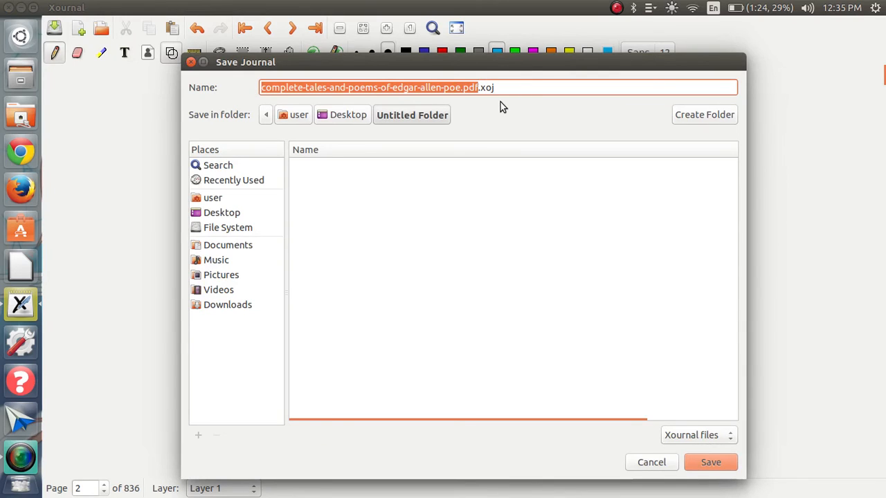
{"action": "type", "text": "english 2.xoj"}
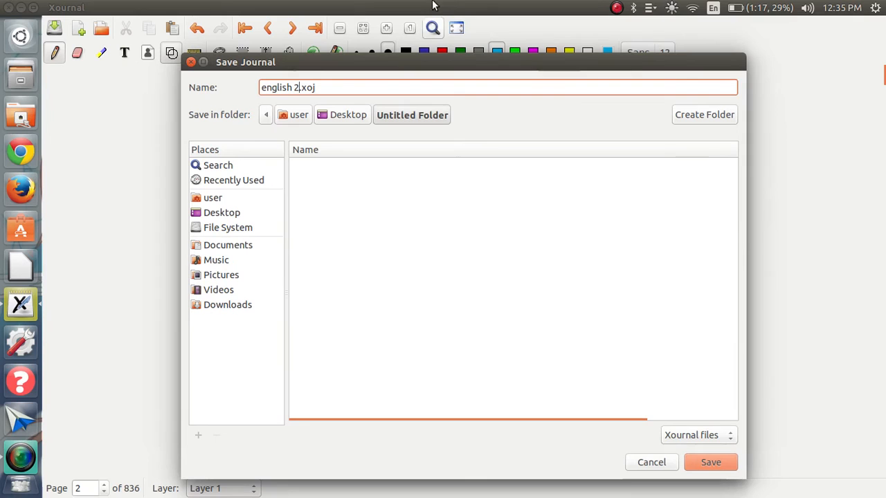
{"action": "left_click", "coordinate": [711, 462]}
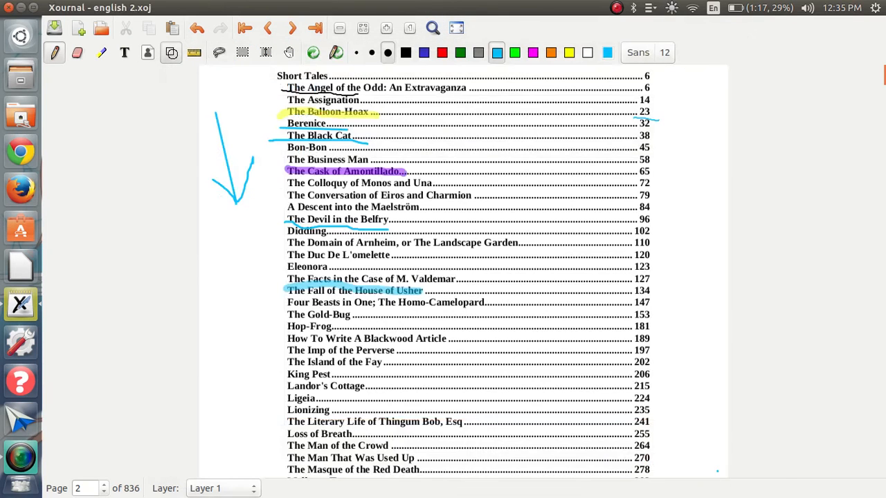
{"action": "mouse_move", "coordinate": [17, 8]}
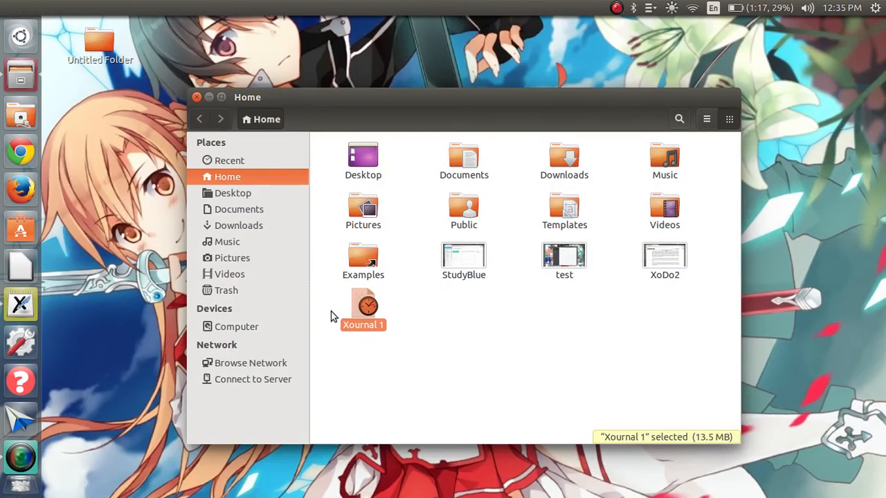
- Reopen english 2.xoj from the Recent files list in Files
{"action": "left_click", "coordinate": [230, 161]}
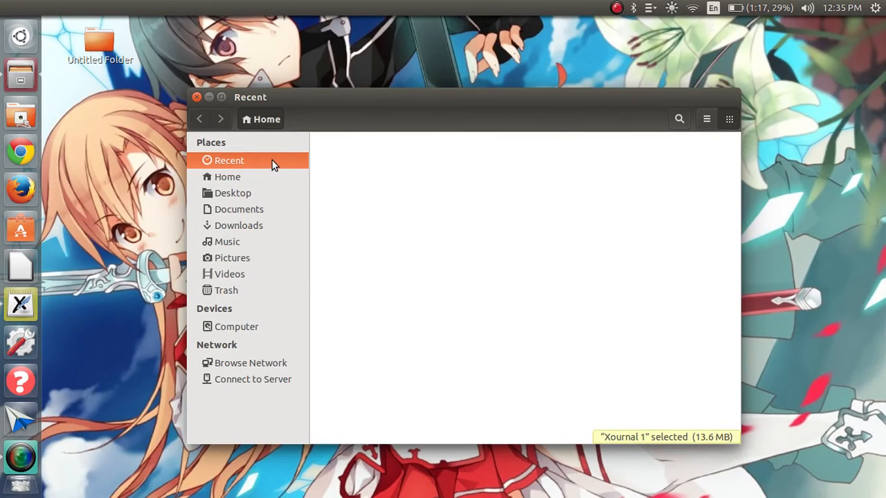
{"action": "left_click", "coordinate": [230, 161]}
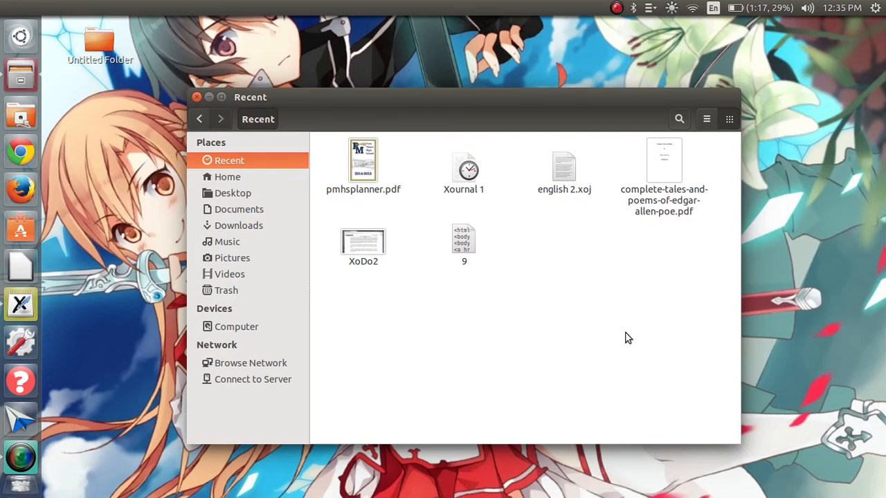
{"action": "mouse_move", "coordinate": [506, 148]}
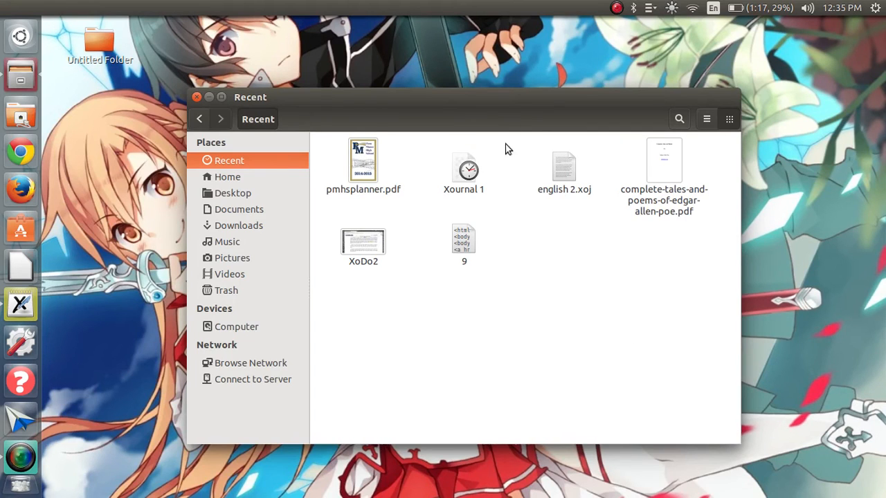
{"action": "double_click", "coordinate": [564, 166]}
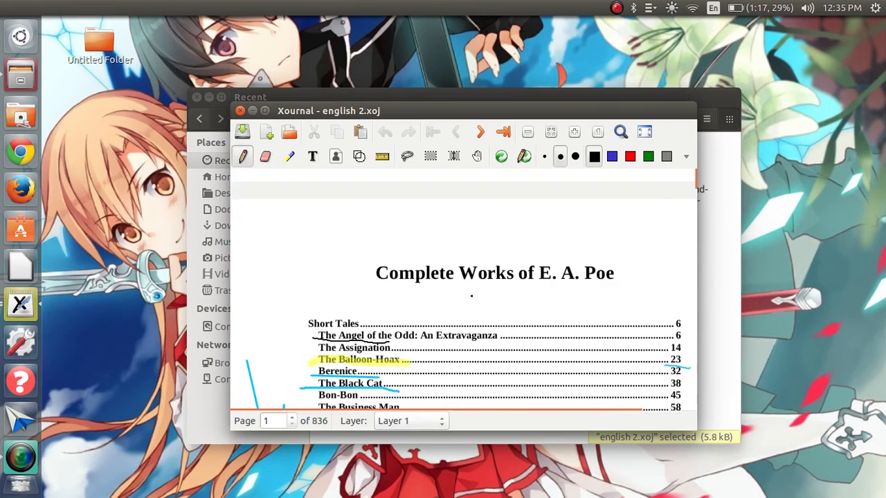
{"action": "left_click", "coordinate": [479, 132]}
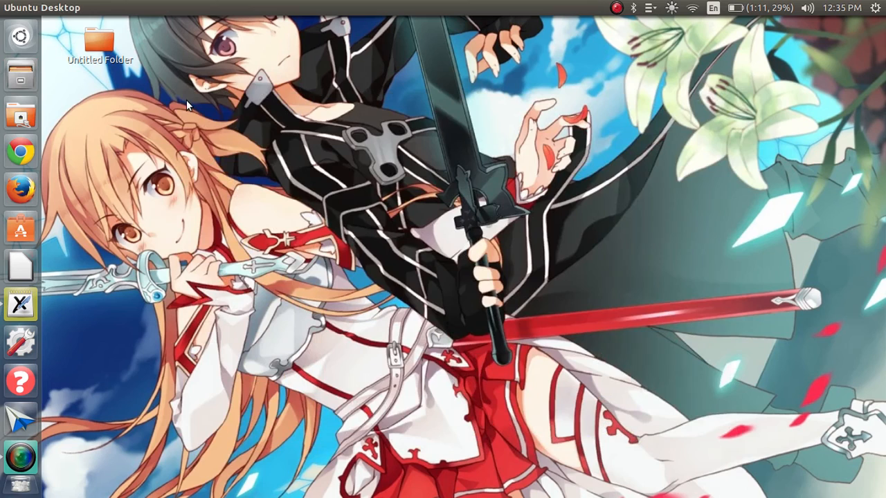
{"action": "mouse_move", "coordinate": [188, 103]}
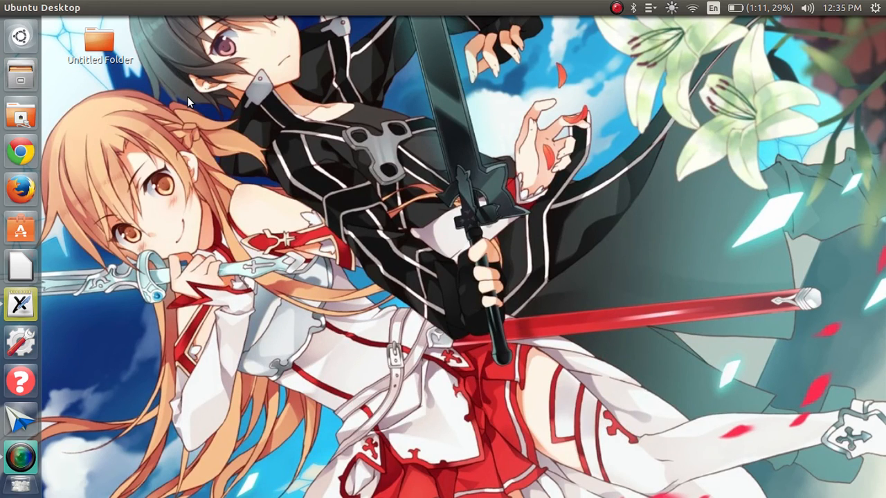